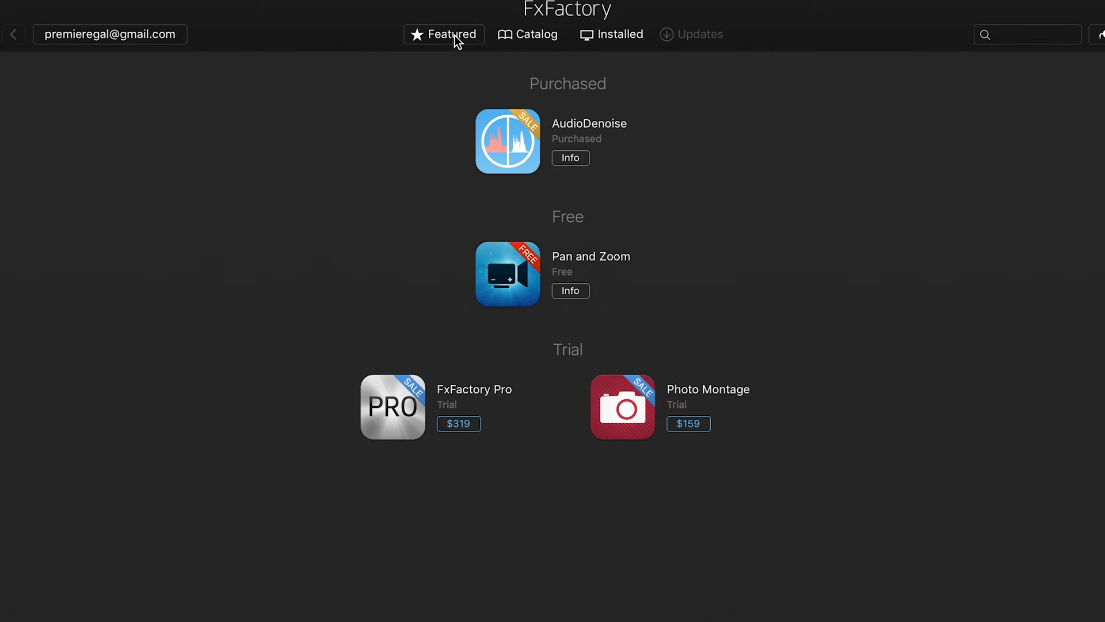
Search the FxFactory store for "Crumple" from the Featured listings
left_click(443, 34)
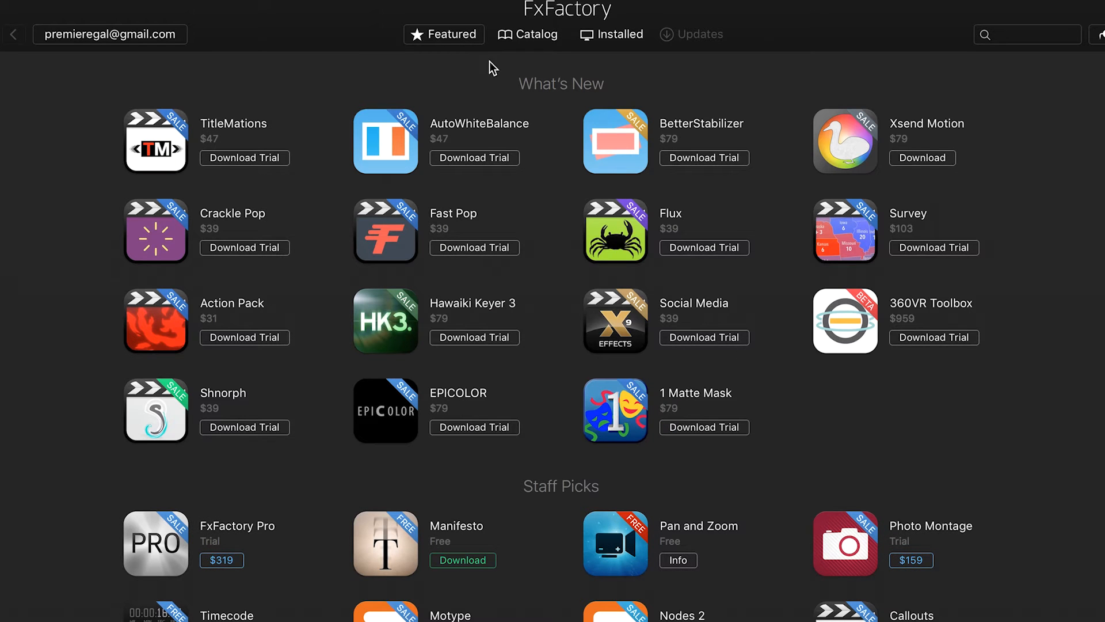
type("Cr")
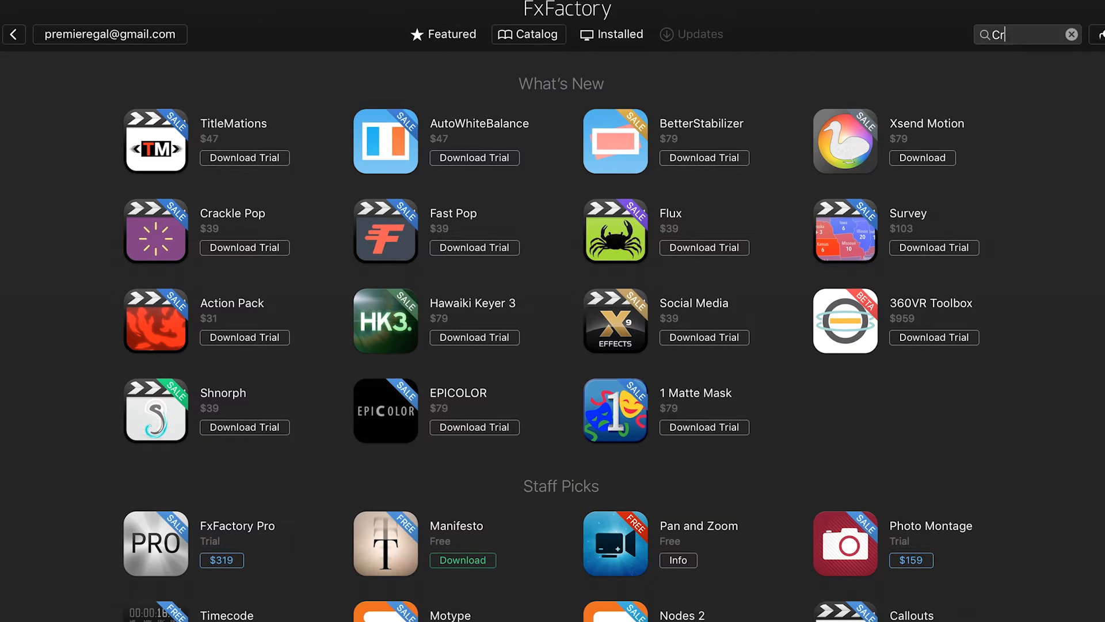
type("umple")
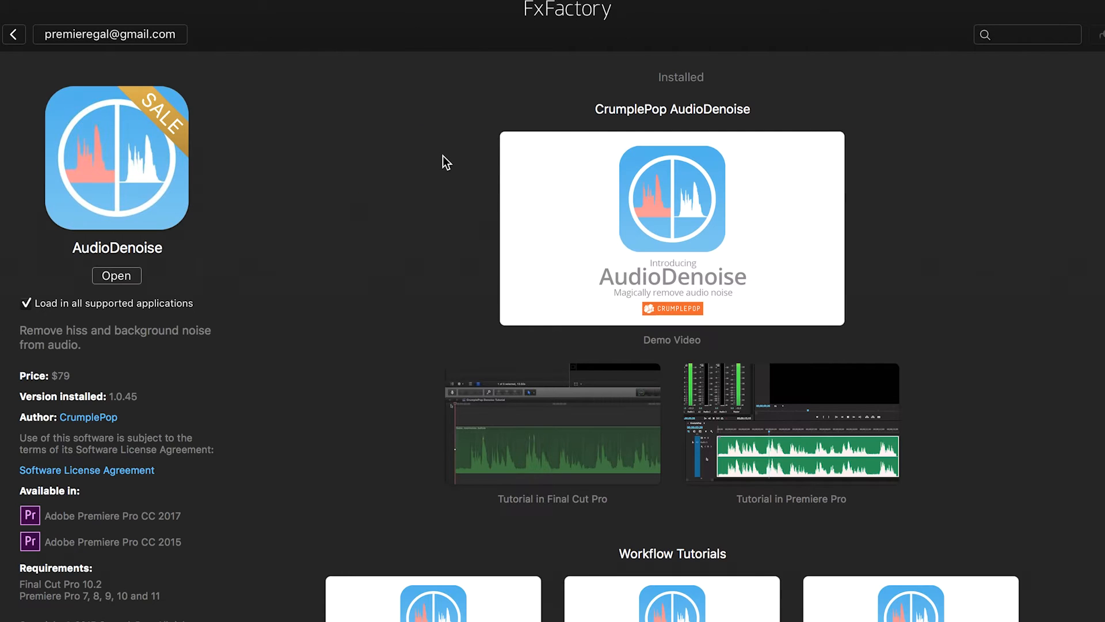
mouse_move(435, 168)
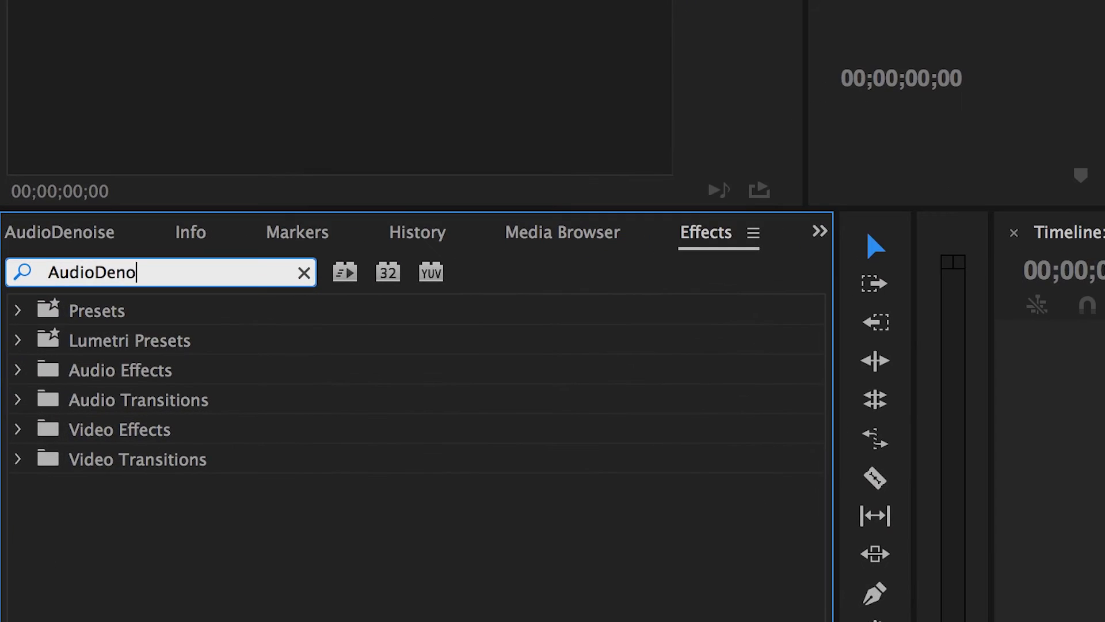
Finish typing "AudioDenoise" into the Effects search box
type("ise")
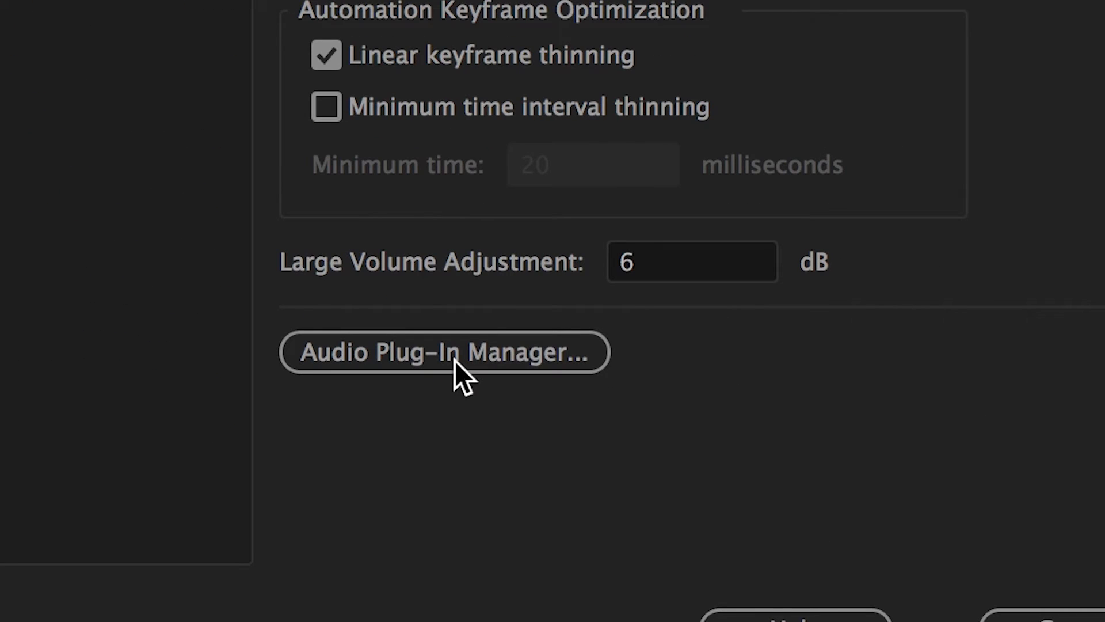
Enable the VST3 and AU AudioDenoise entries in the Audio Plug-In Manager and confirm
left_click(446, 352)
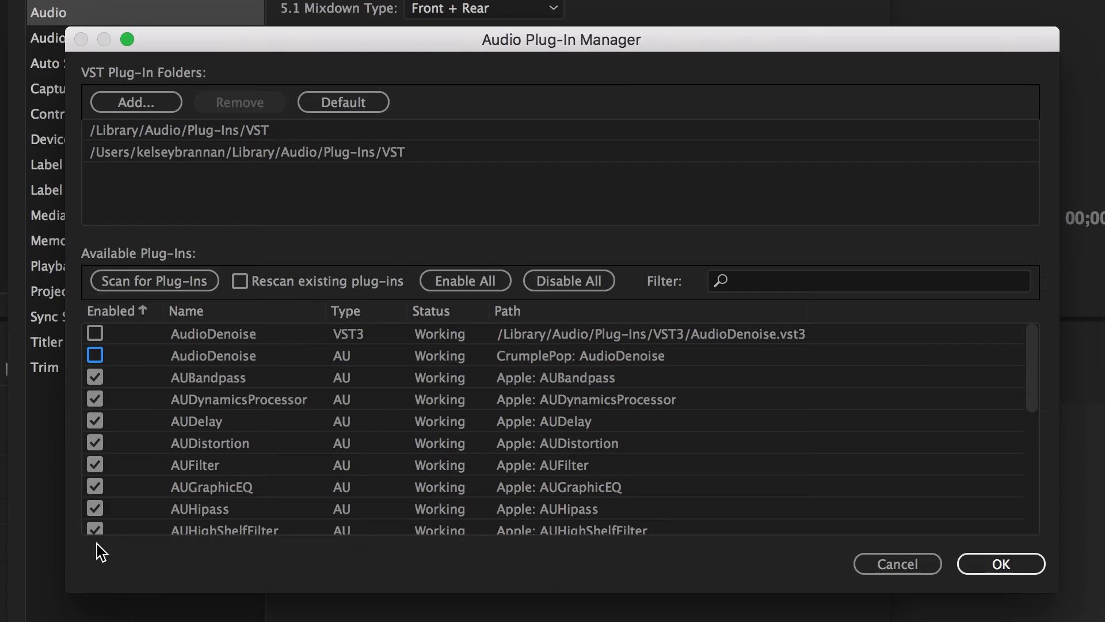
left_click(95, 355)
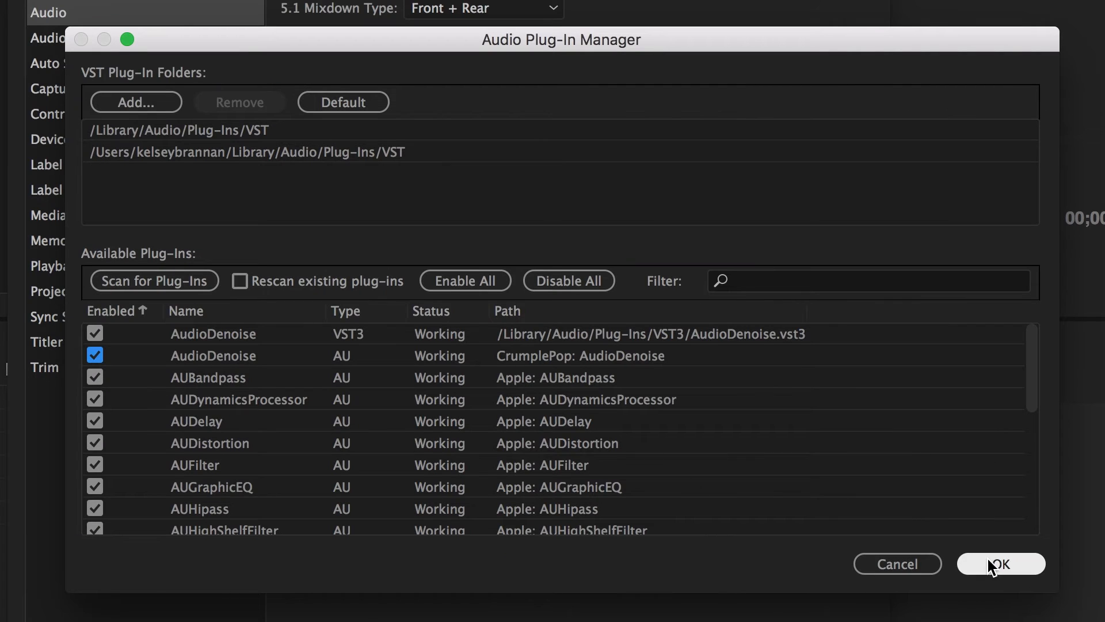
left_click(1001, 563)
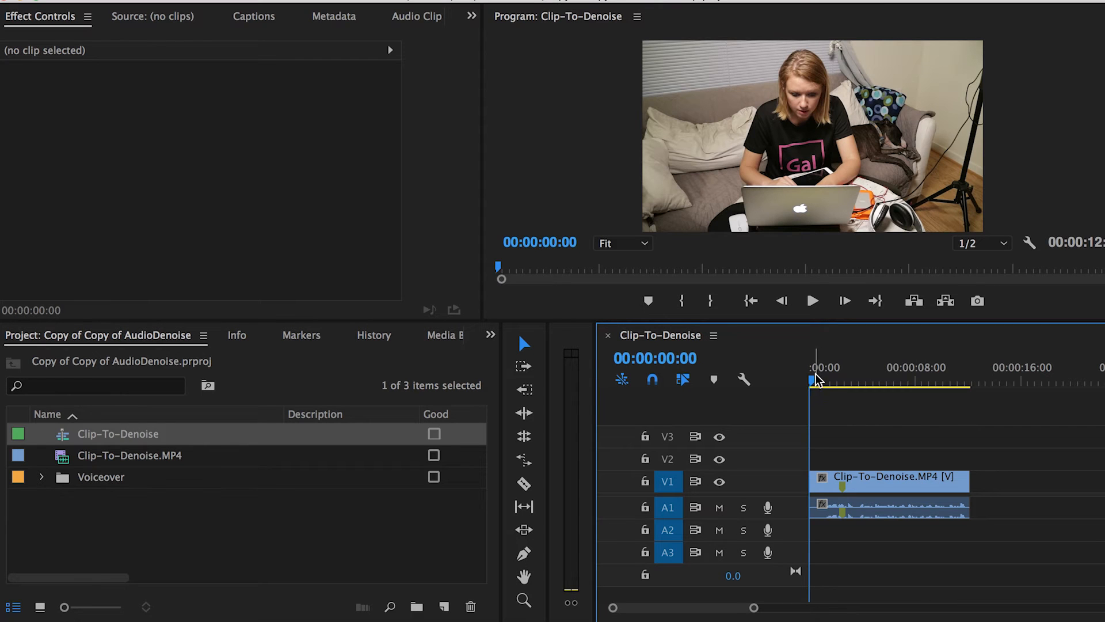
Move the playhead to the start of Clip-To-Denoise to preview the original audio
left_click(811, 301)
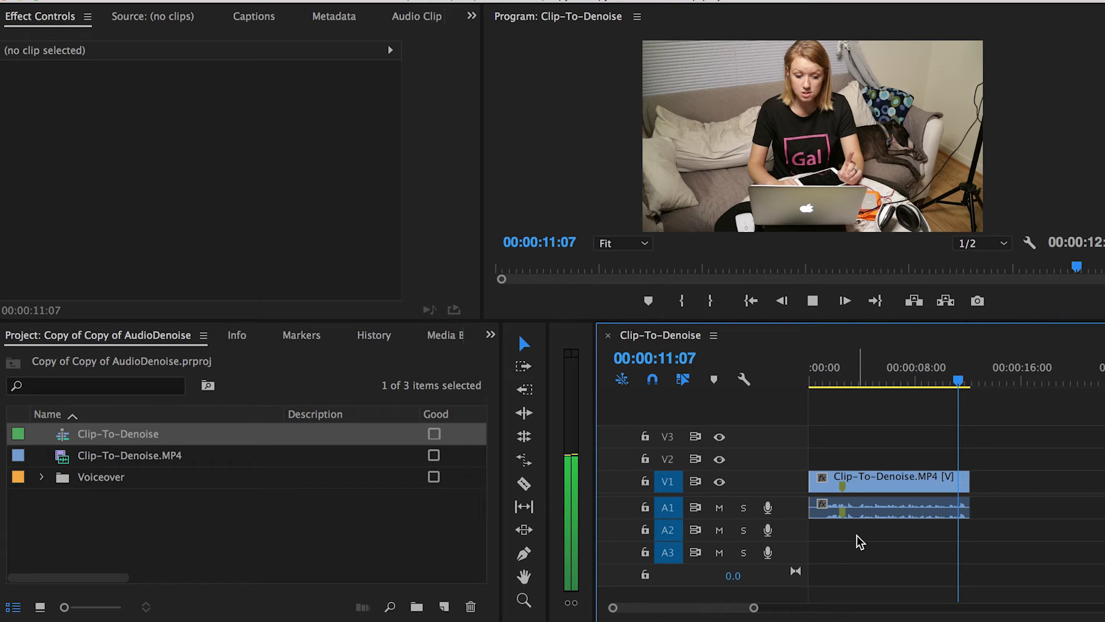
Apply CrumplePop AudioDenoise from the Effects panel to the A1 clip and select it
left_click(811, 301)
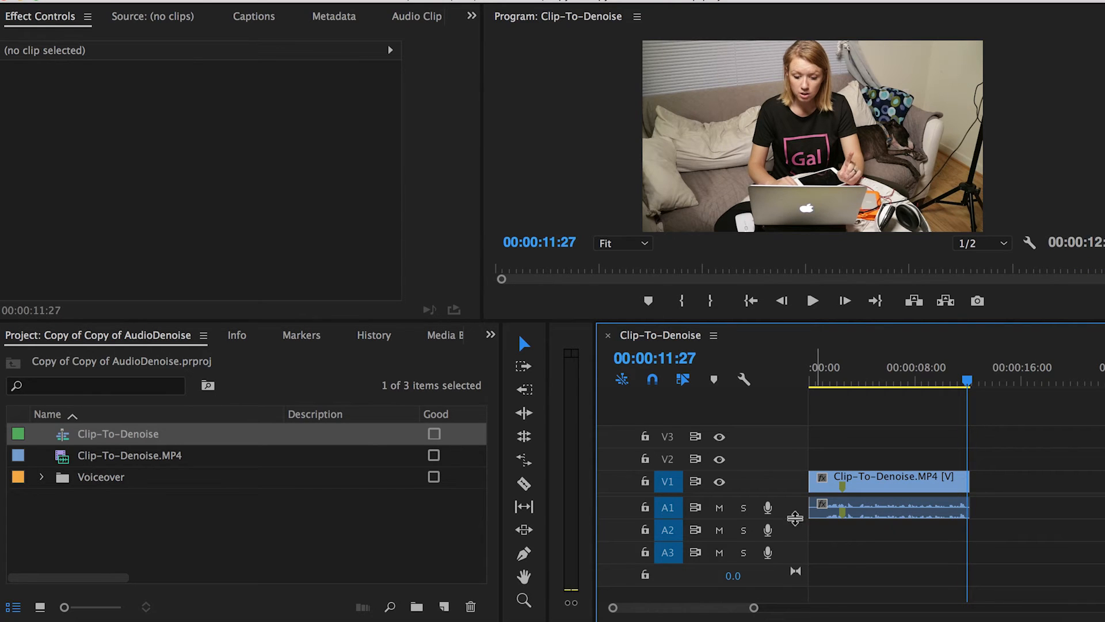
left_click(490, 334)
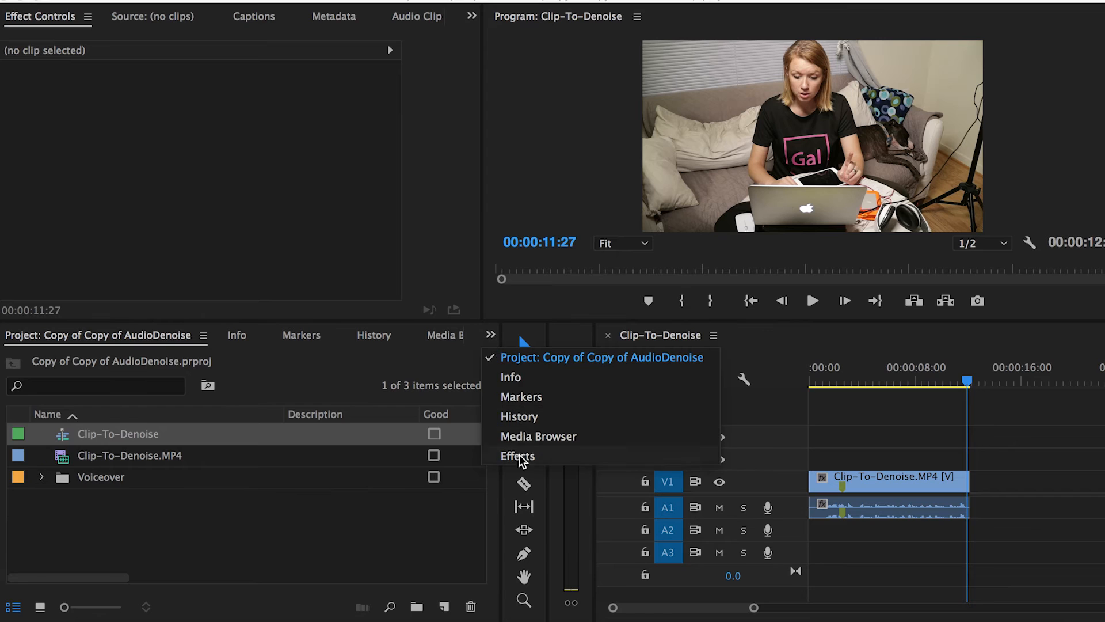
left_click(518, 455)
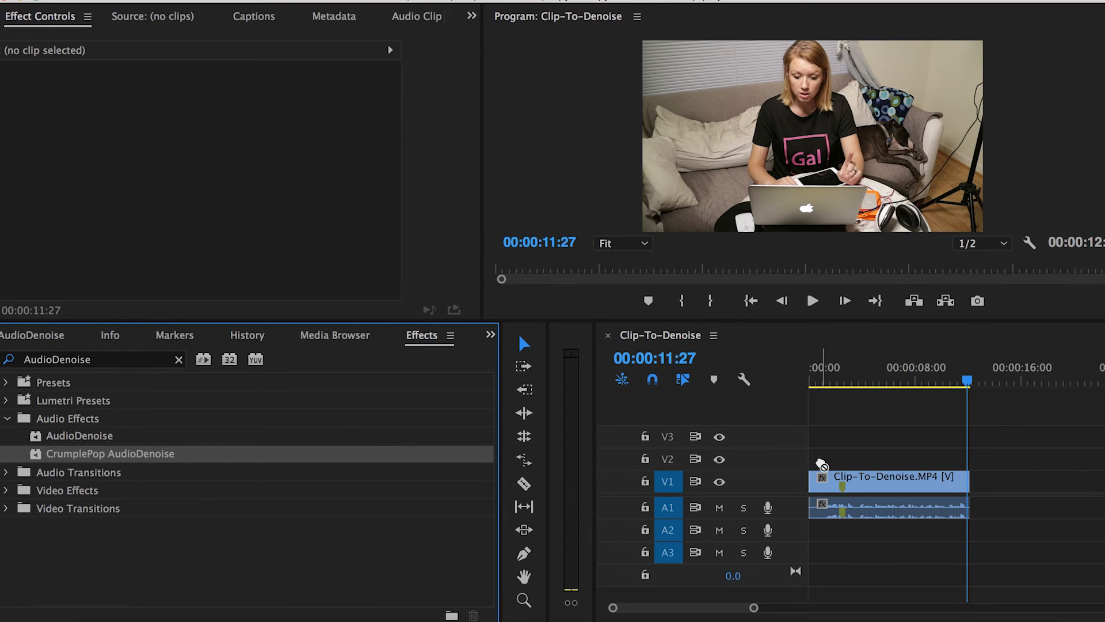
mouse_move(669, 599)
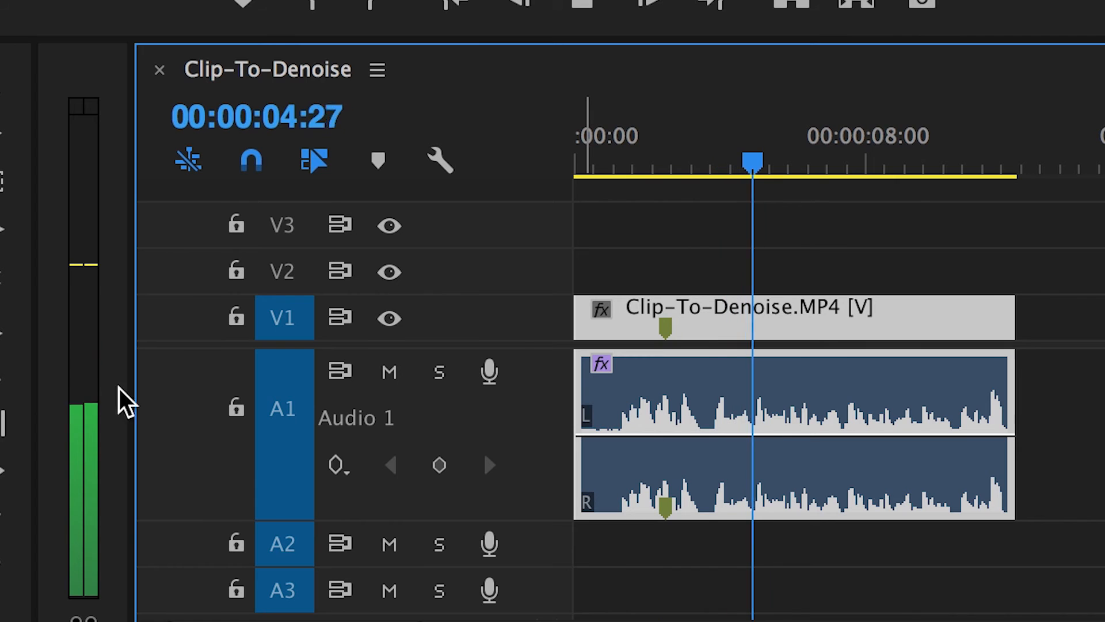
left_click(867, 167)
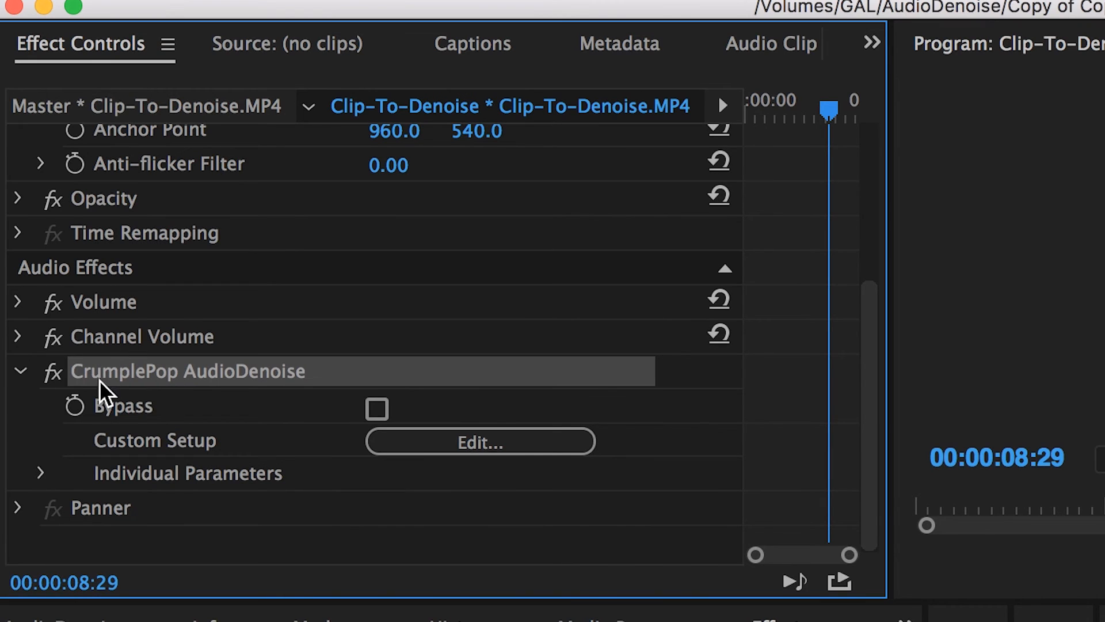
Expand AudioDenoise's individual parameters and raise Strength to 82.10%
left_click(41, 472)
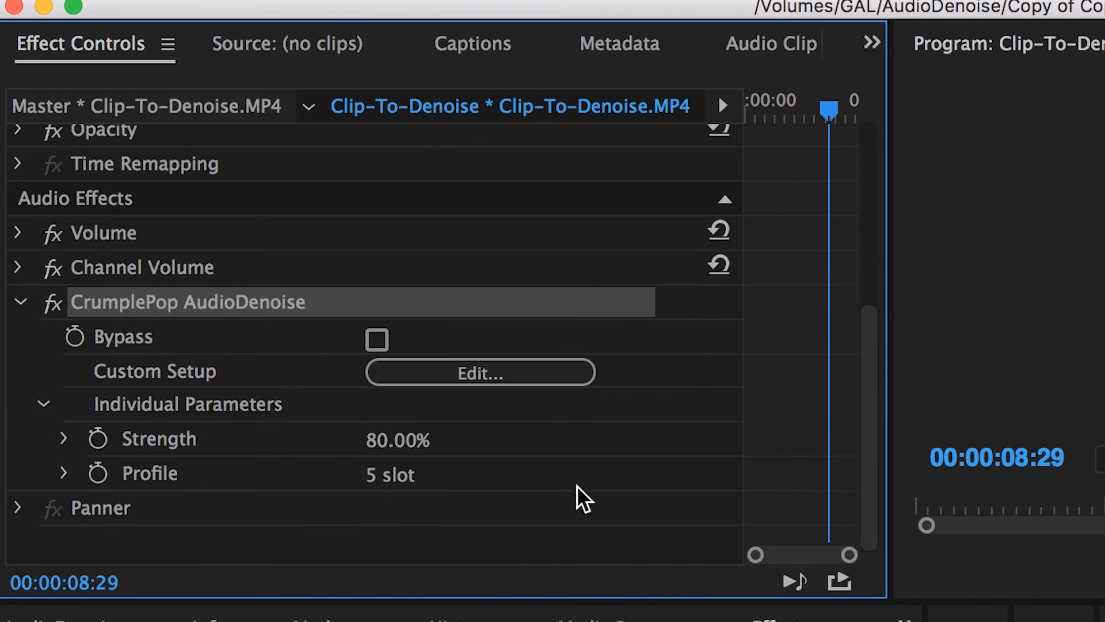
left_click(63, 437)
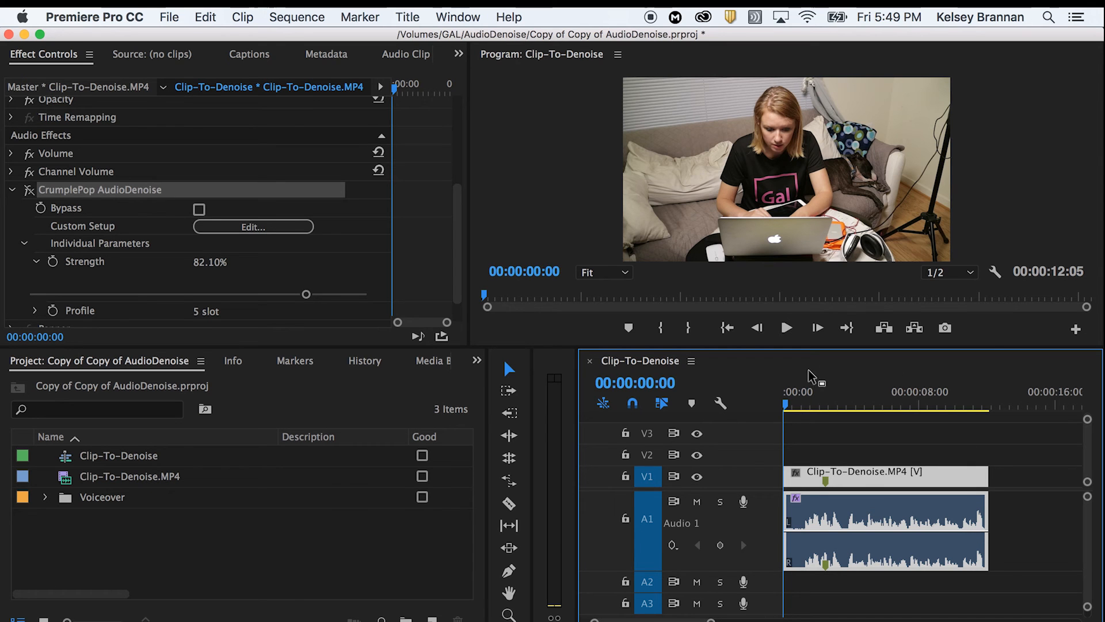
mouse_move(720, 403)
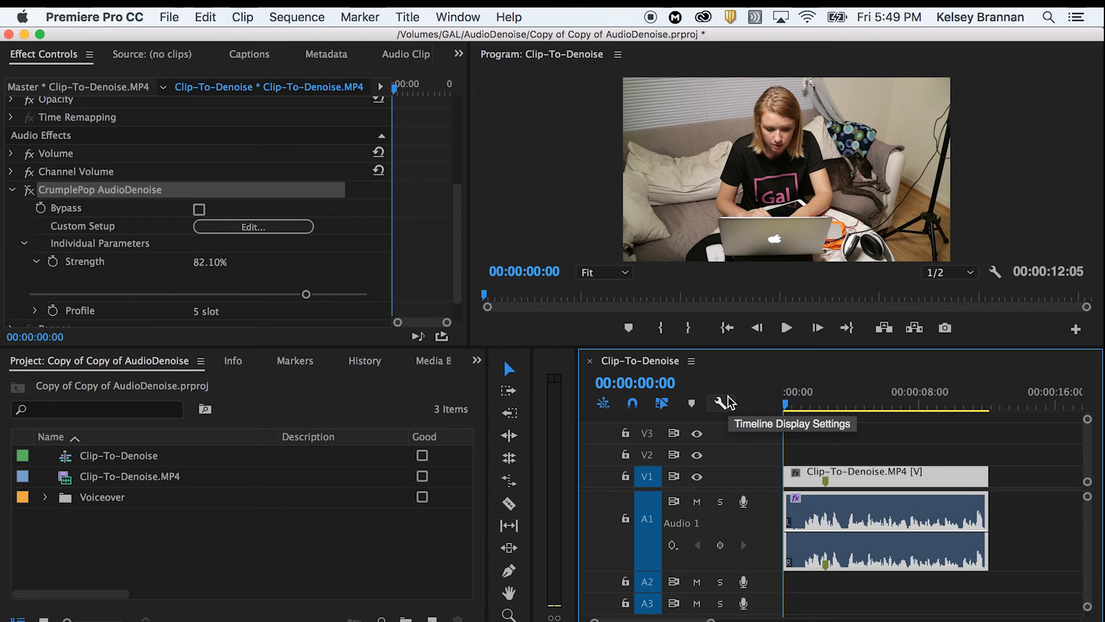
Play the denoised Clip-To-Denoise sequence to about 8 seconds
left_click(786, 327)
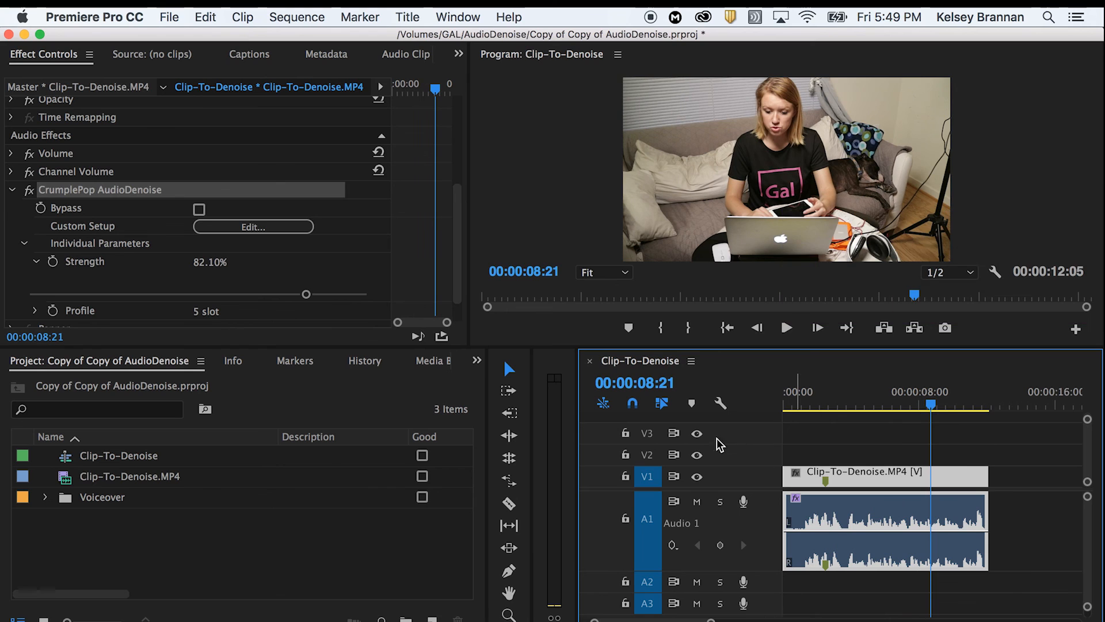
mouse_move(530, 412)
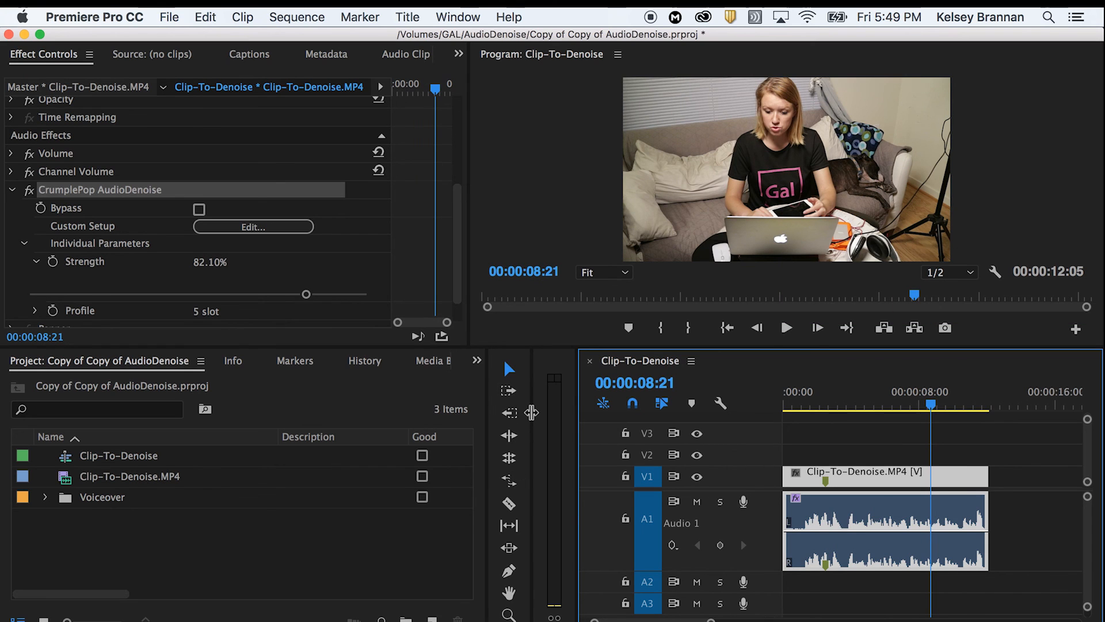